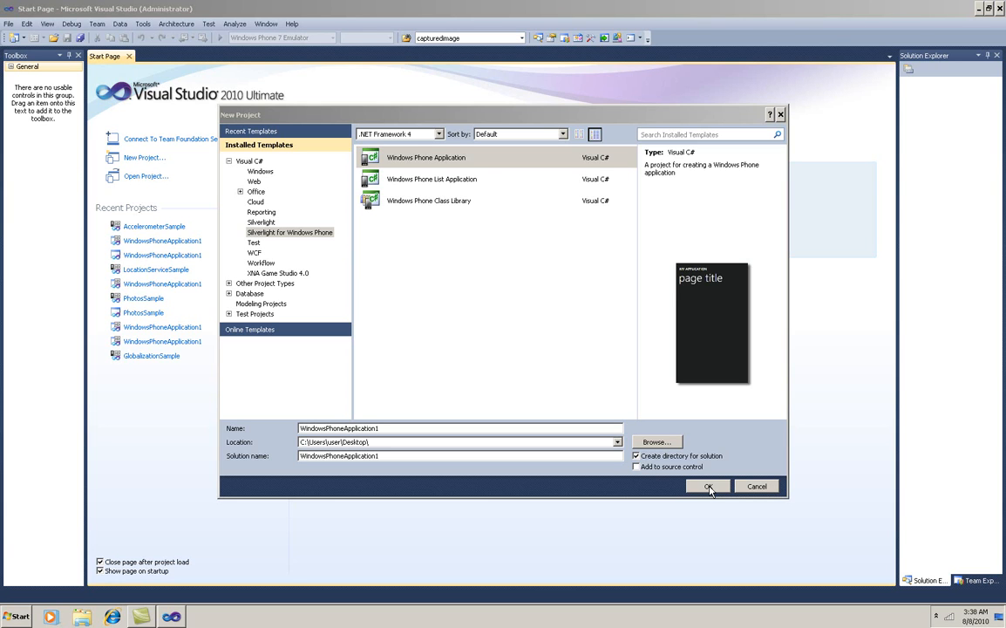
Confirm the New Project dialog to create WindowsPhoneApplication1 with MainPage.xaml open.
click(708, 485)
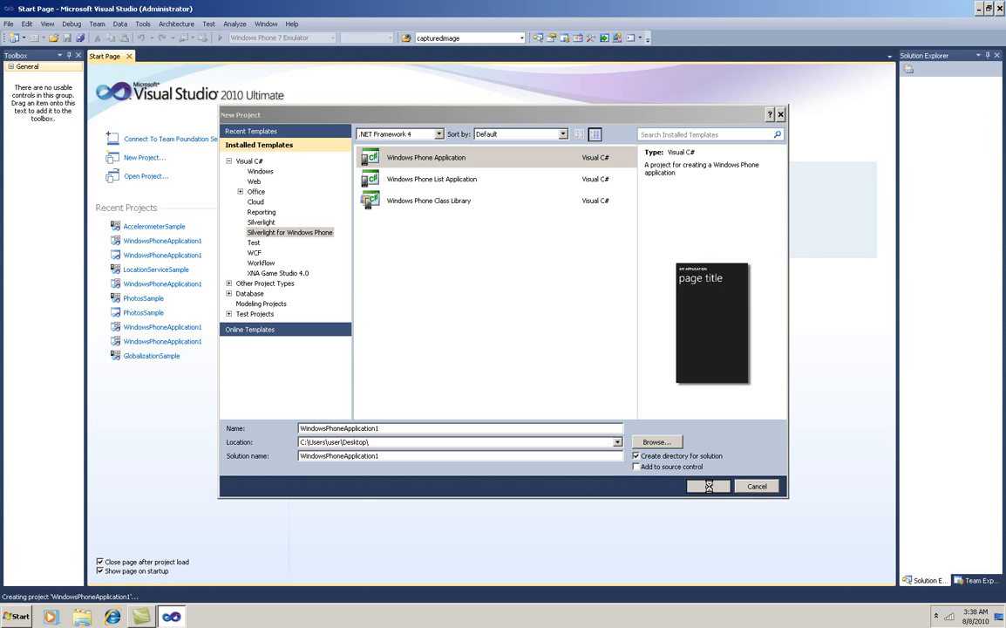
click(708, 485)
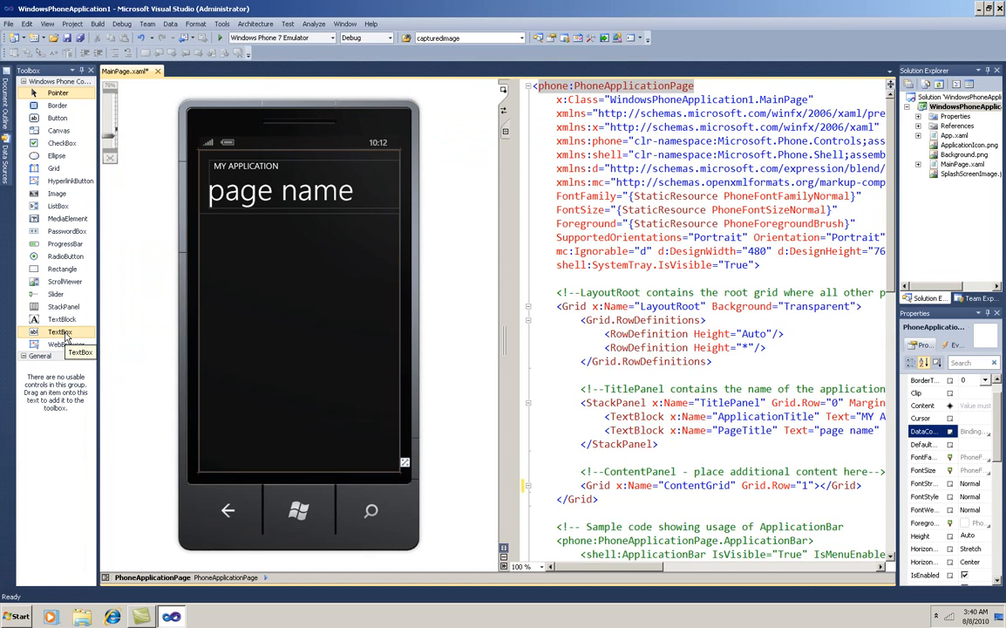
Place a TextBox on the phone page and generate the button1_Click handler from the button.
drag(59, 332, 281, 269)
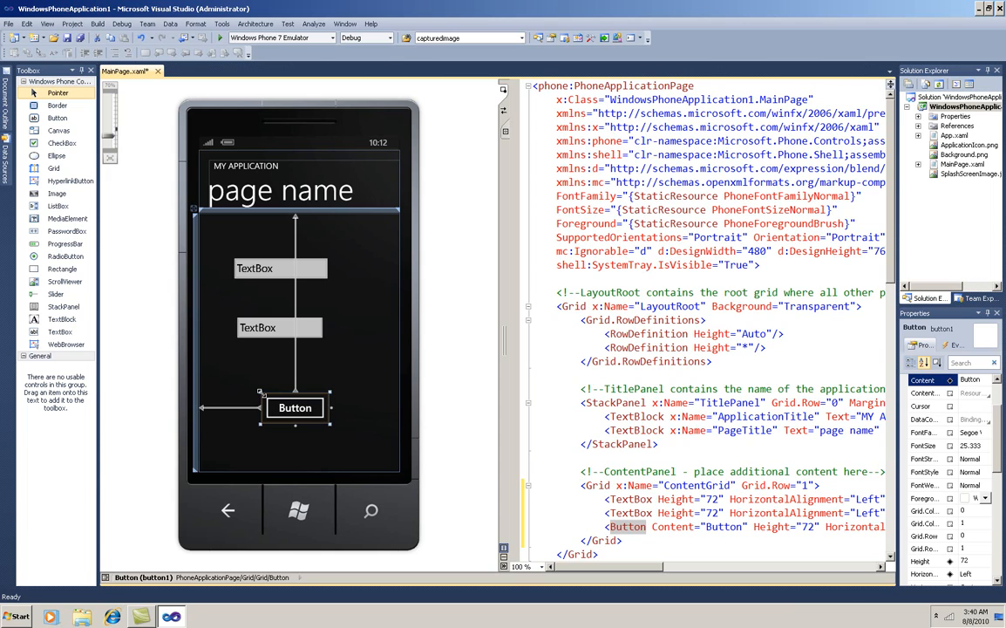
double_click(295, 408)
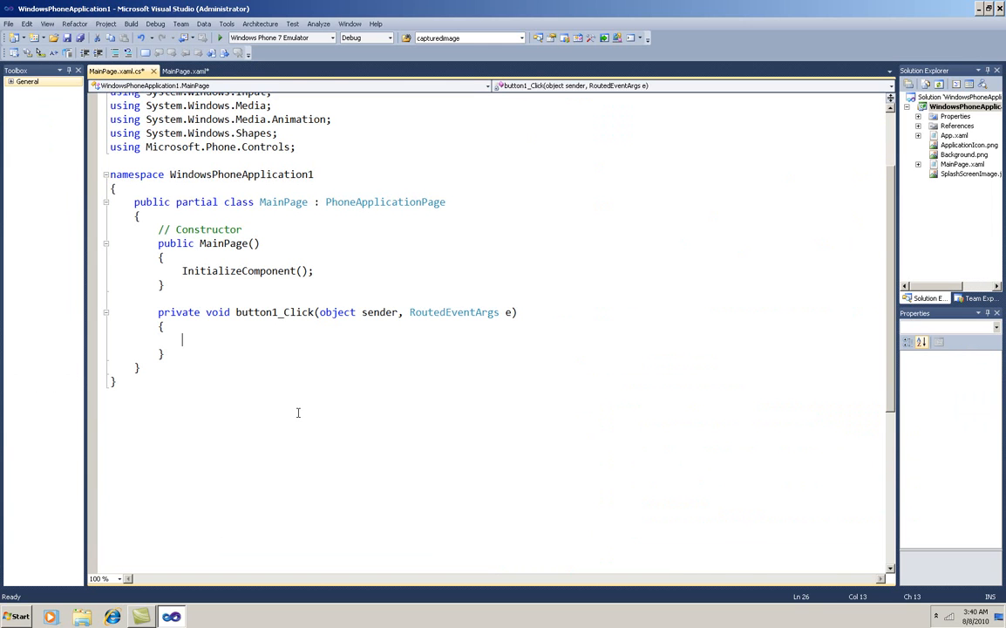
mouse_move(300, 411)
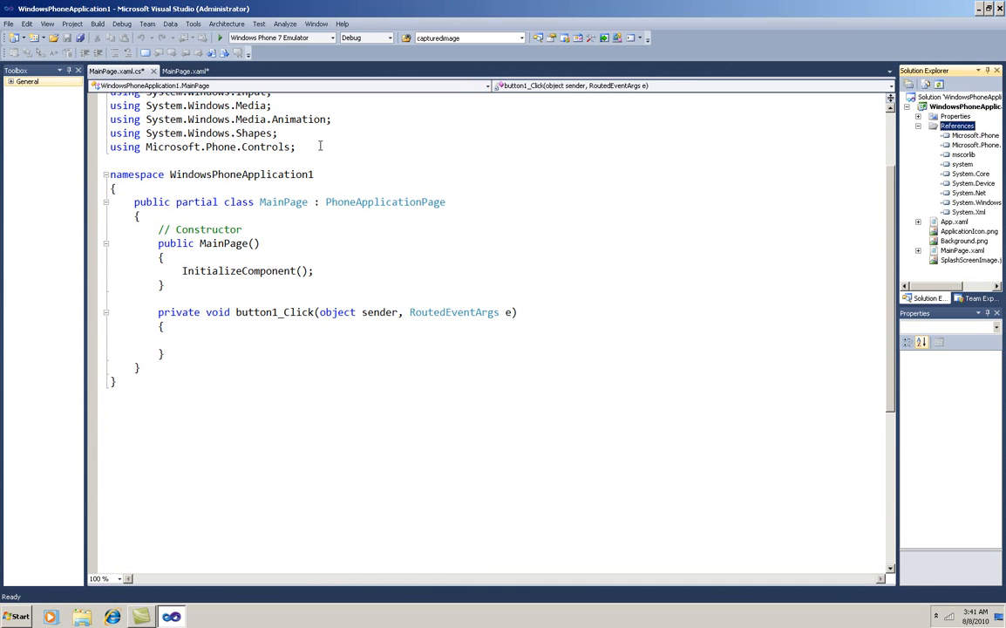
Add using System.Device.Location; and a GeoCoordinateWatcher watcher; field to MainPage.
text(using System.Device.Location;)
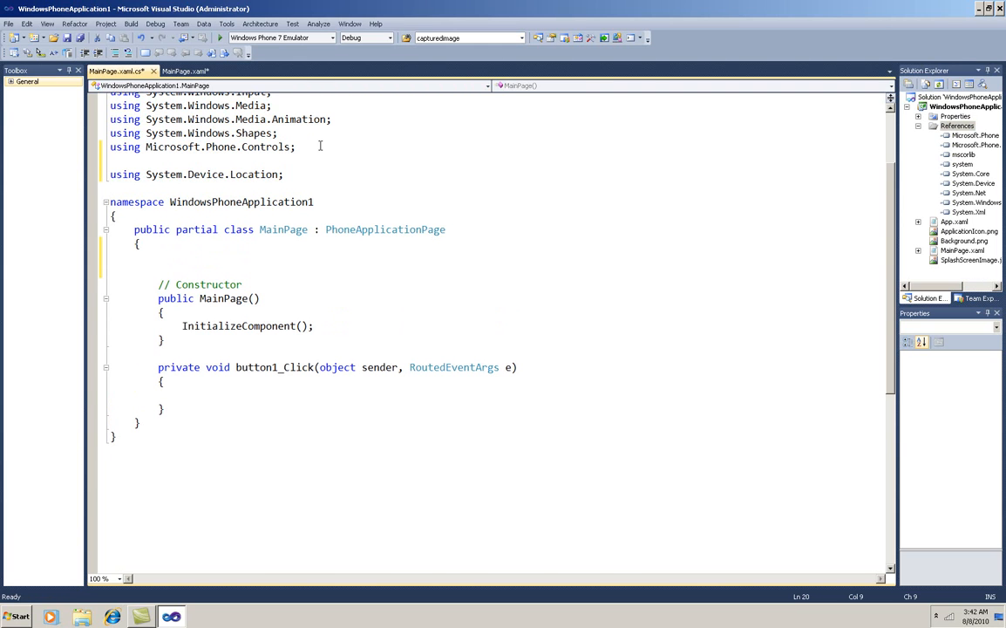
text(GeoCoordinateWatcher watcher;)
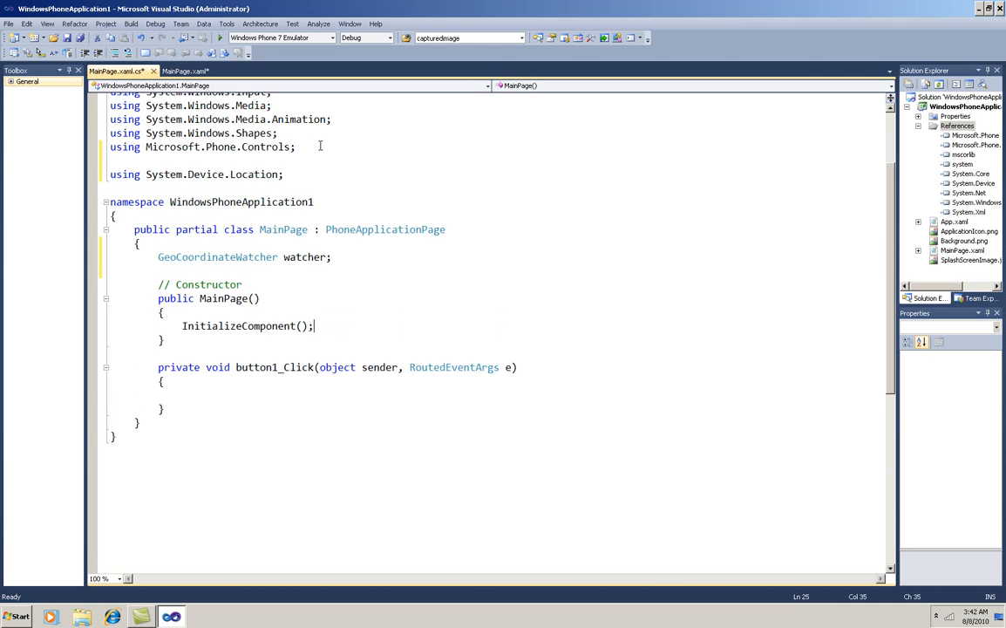
In the constructor, create the watcher and set MovementThreshold = 20.
key(enter)
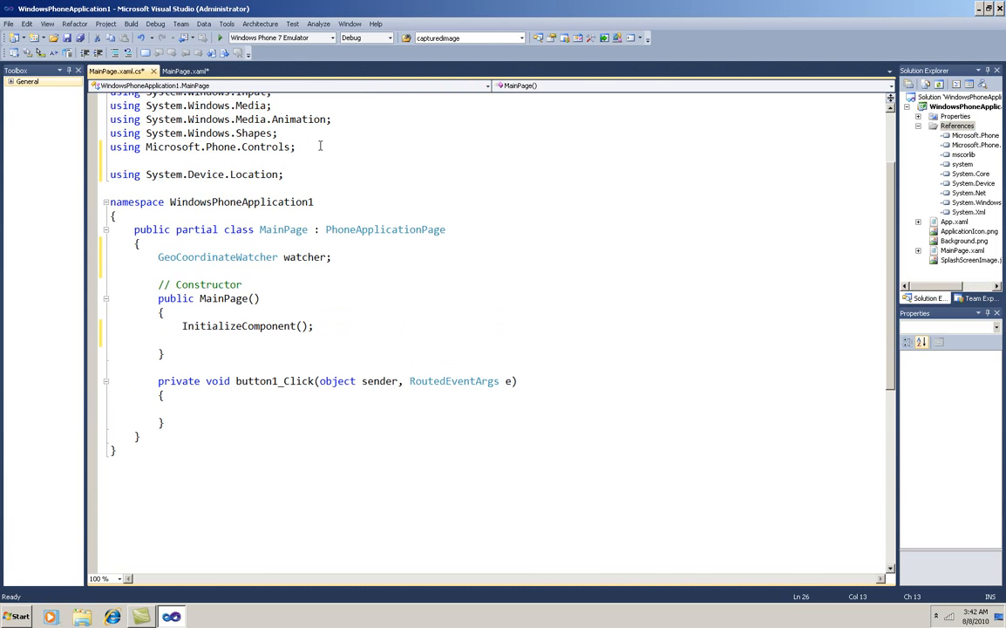
click(182, 340)
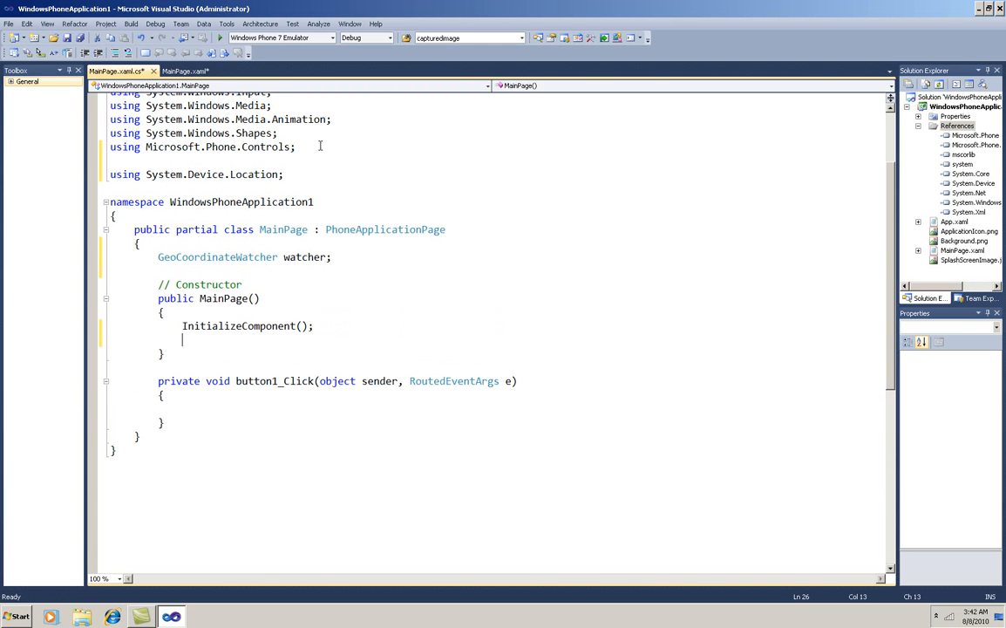
text(watcher = new GeoCoordinateWatcher();)
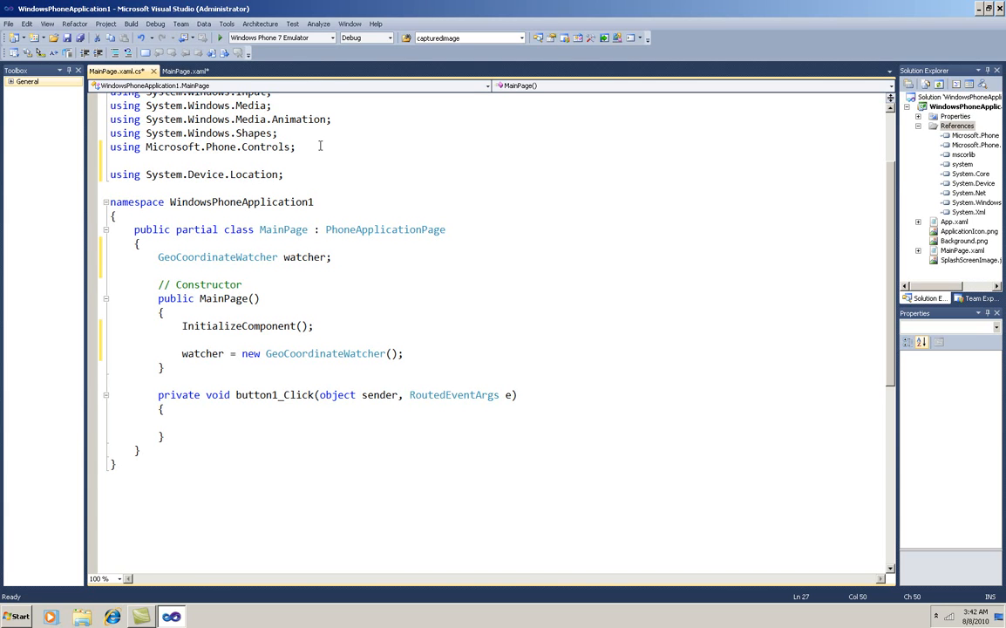
text(watcher.MovementThreshold = 20;)
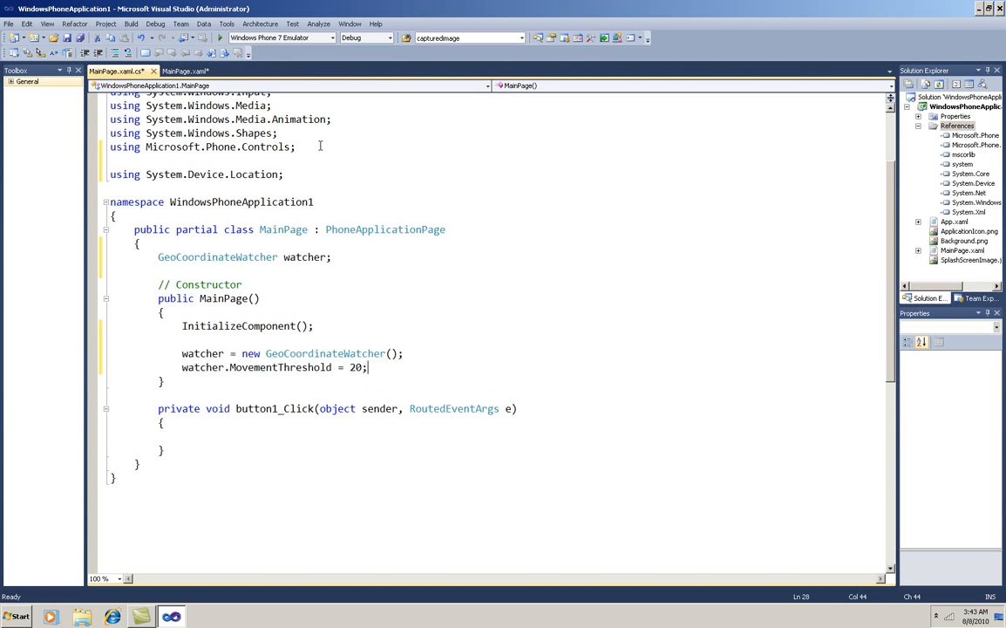
Wire a generated PositionChanged handler and call watcher.Start() in button1_Click.
text(watcher.PositionChanged)
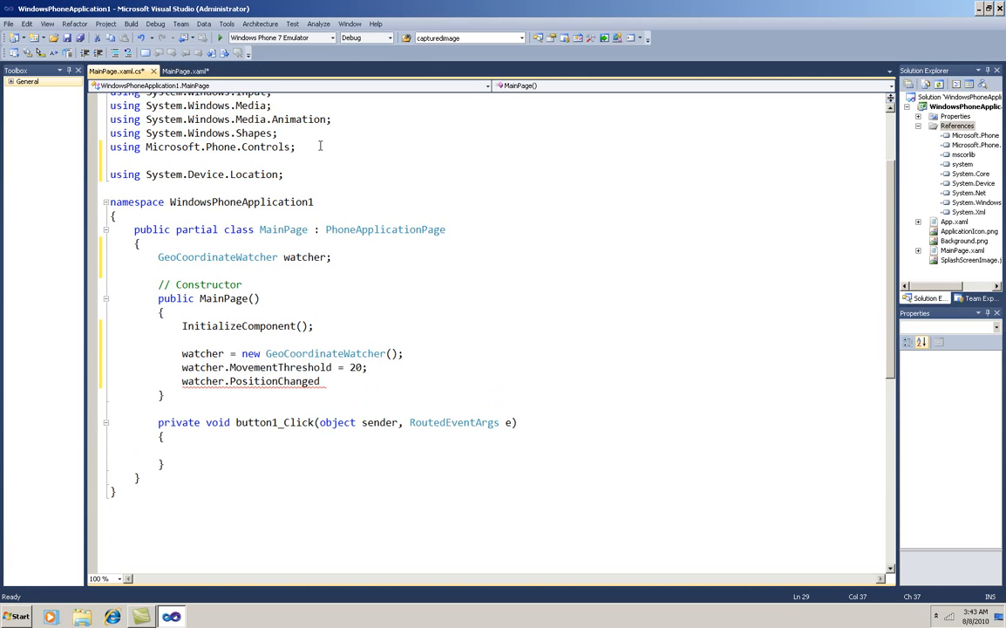
text(+=)
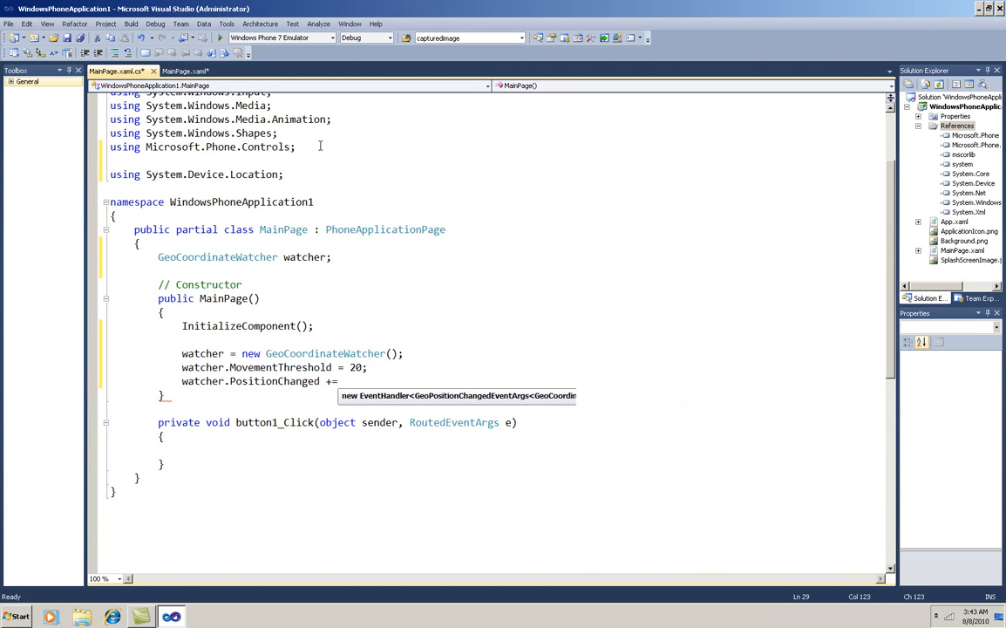
key(Tab)
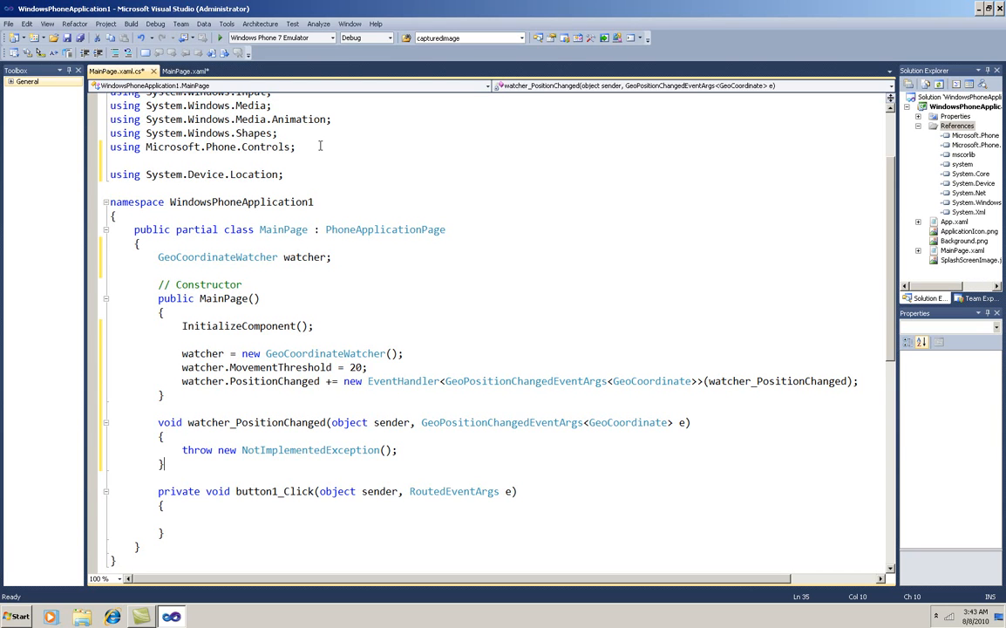
text(watcher.Start();)
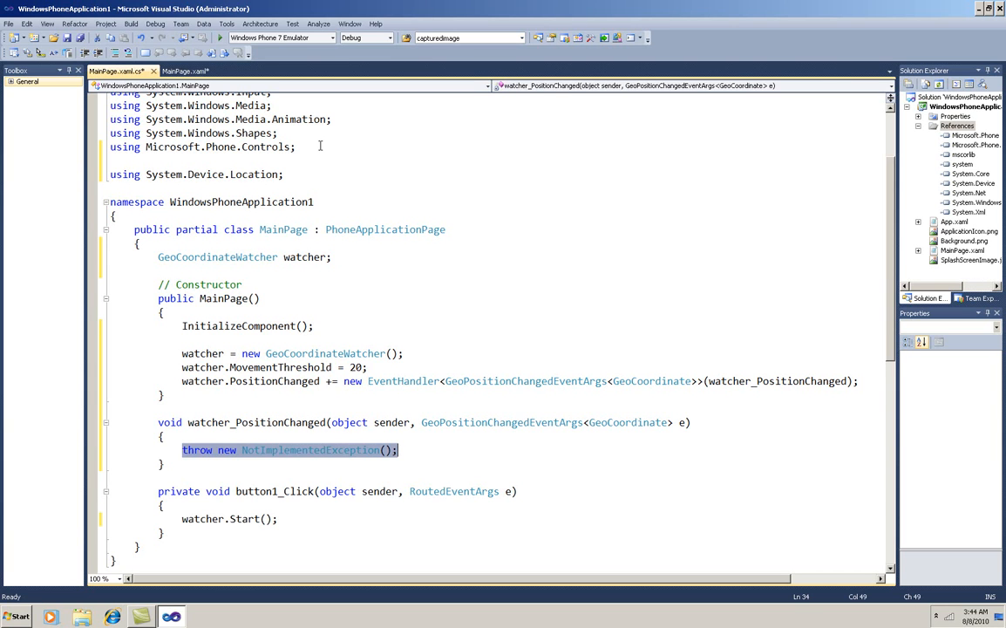
Dispatch the handler via Deployment.Current.Dispatcher.BeginInvoke(() => MyPositionChanged(e)) and add a void MyPositionChanged() stub.
text(Deployment.Current.Dispatcher.BeginInvoke(() => MyPositionChanged(e));)
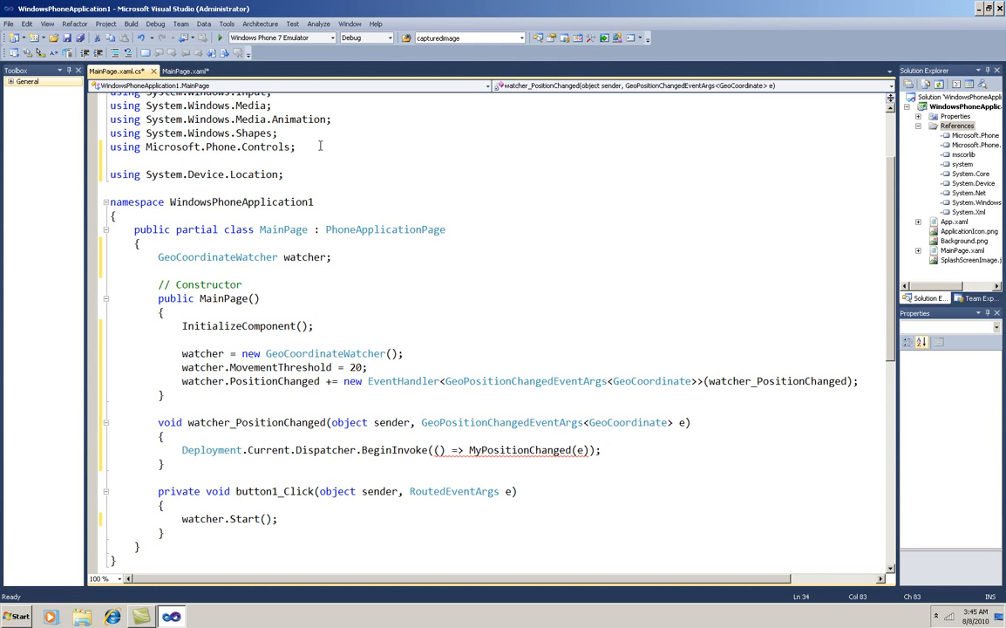
click(600, 450)
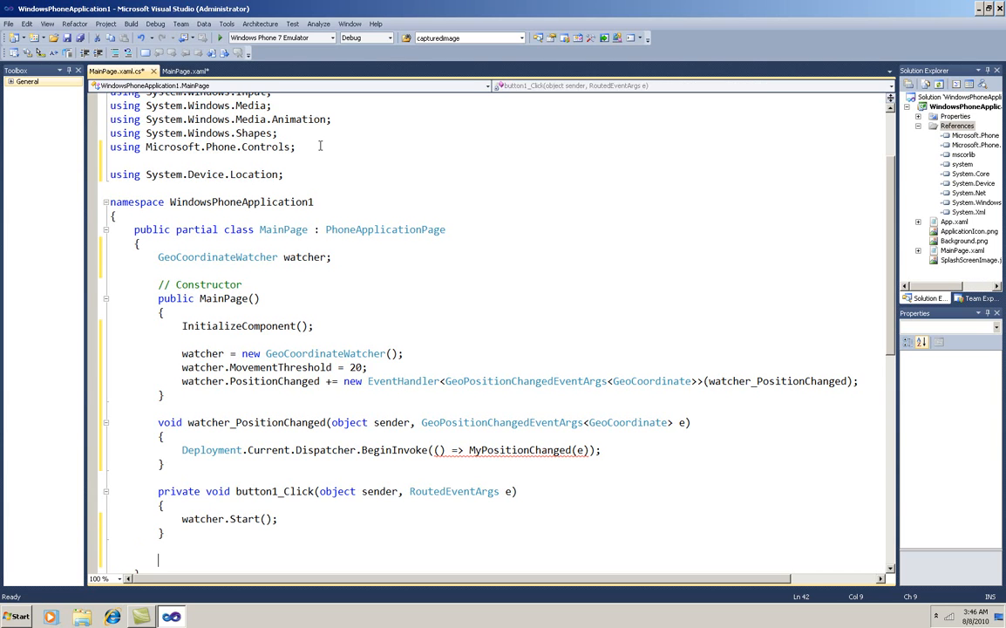
text(void MyPositionChanged())
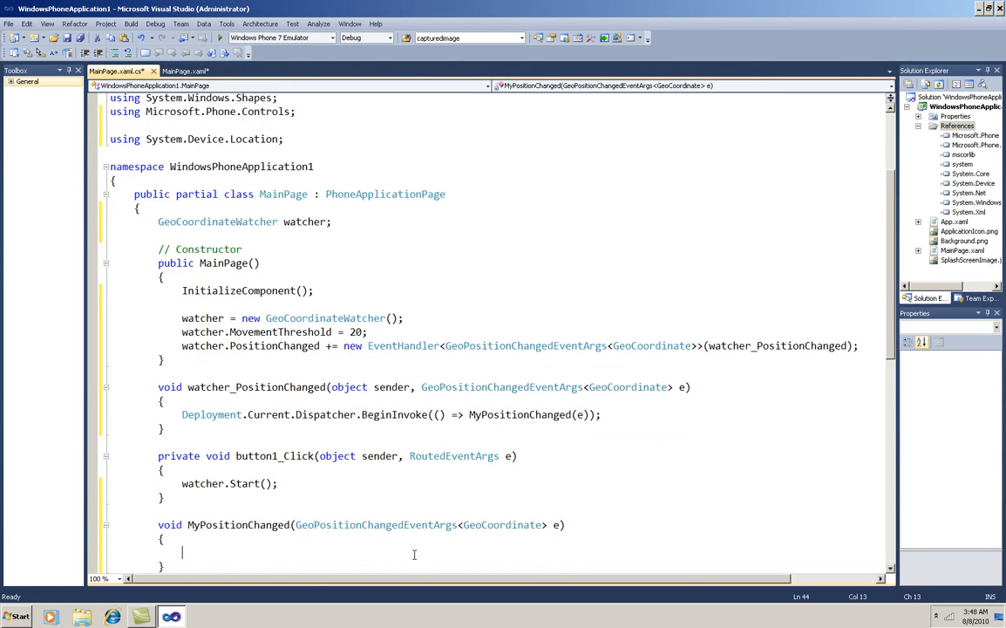
Write textBox1.Text = e.Position.Location.Latitude.ToString("0.000") in MyPositionChanged.
text(textBox1.Text =)
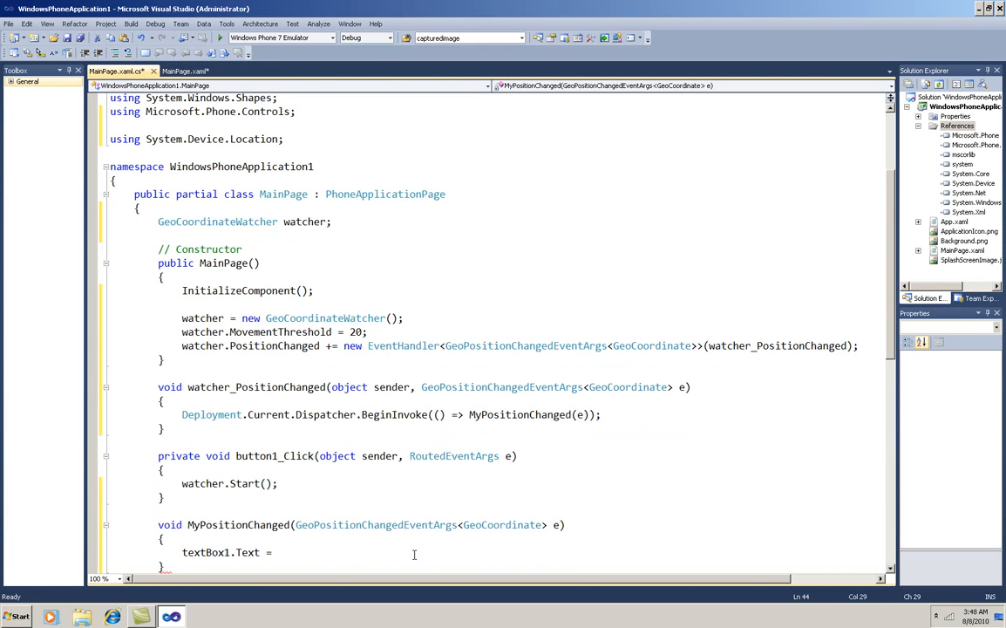
text(.)
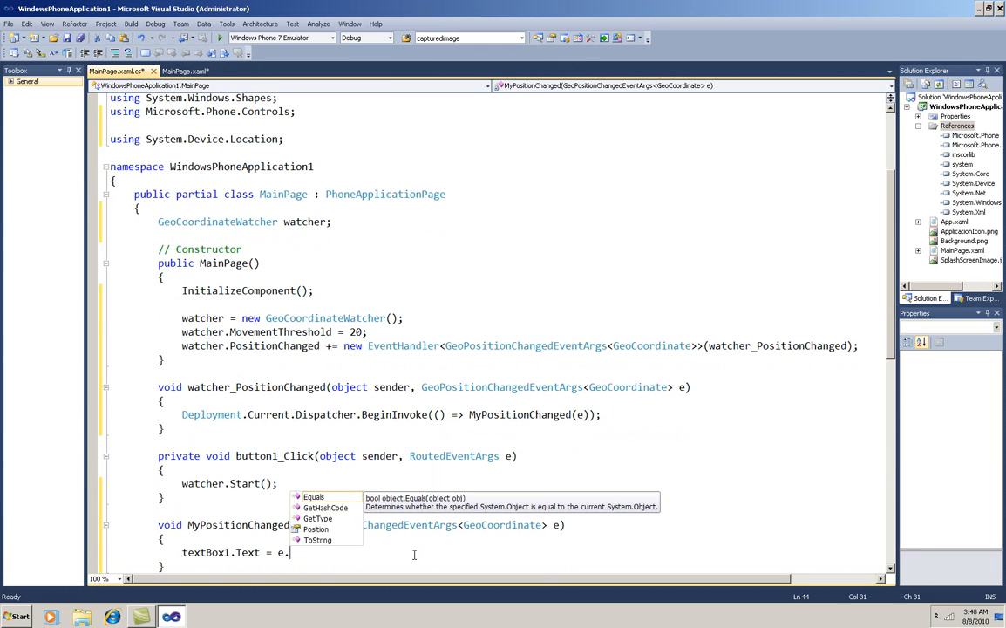
text(Position.Location.Latitude.ToString)
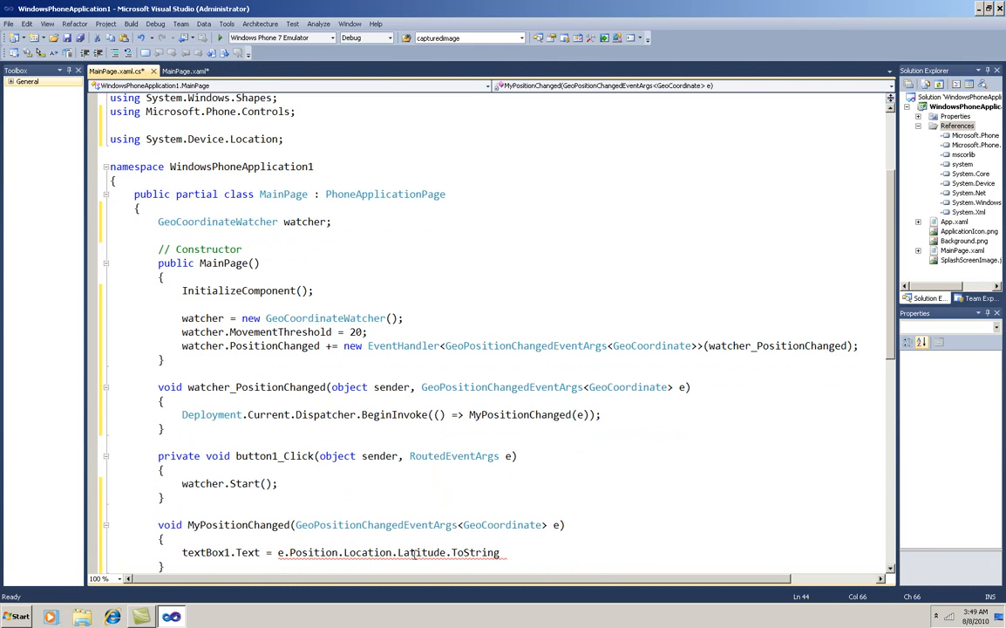
text(("0.000");)
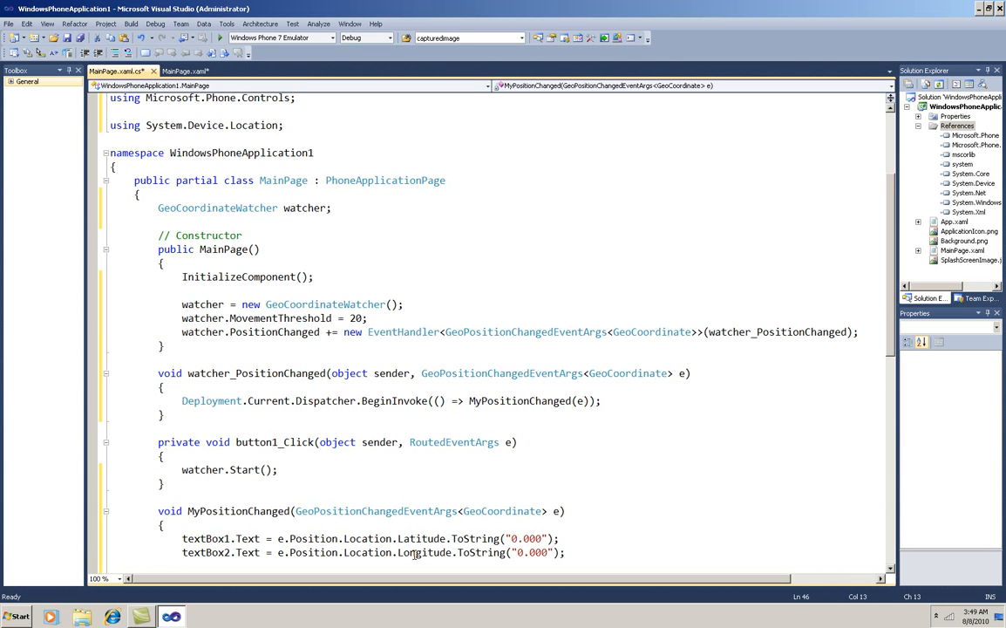
text(wa)
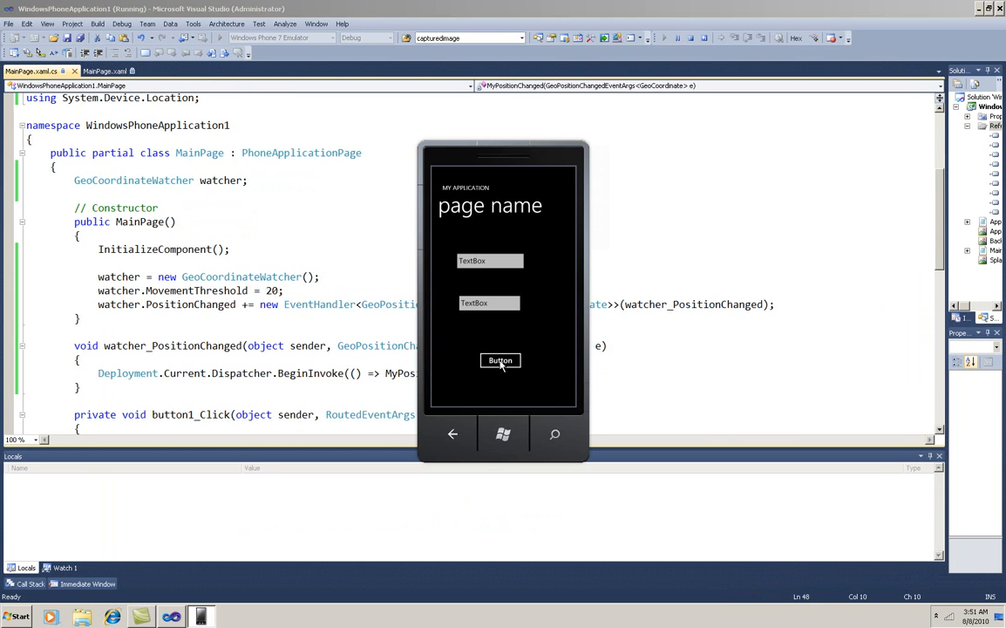
Press the app's button in the emulator so the text boxes show latitude and longitude.
click(498, 360)
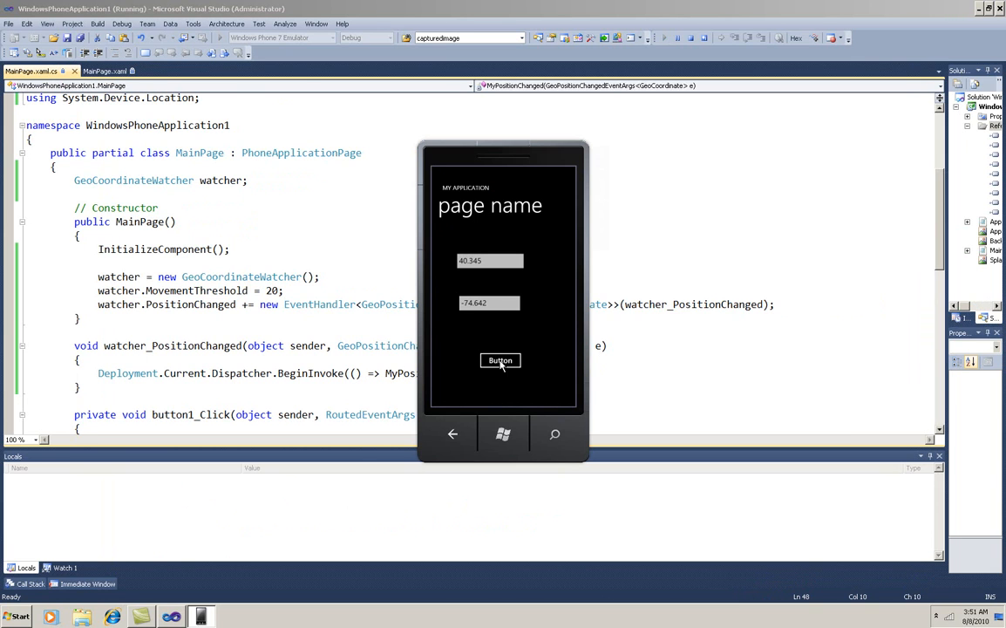